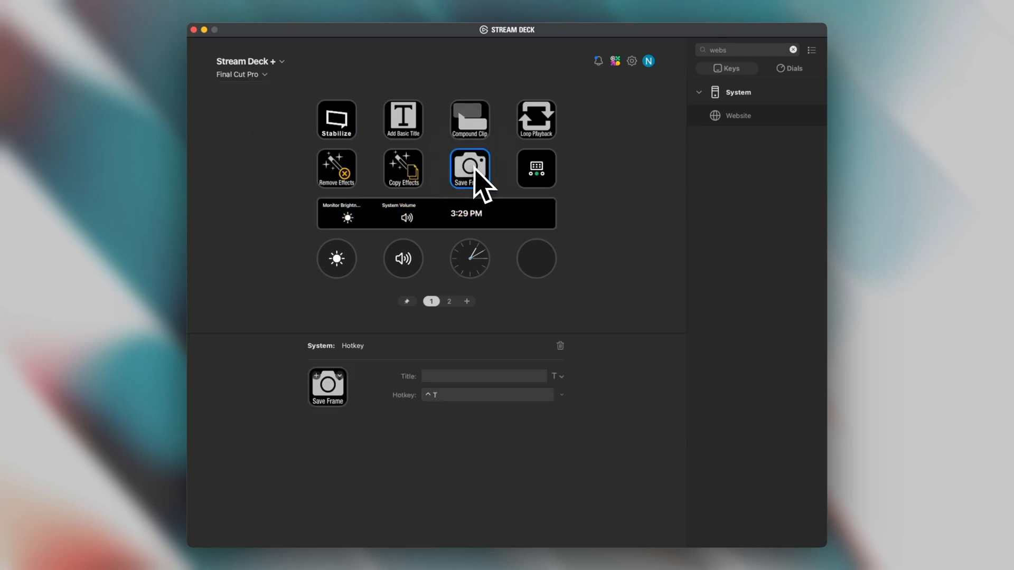
mouse_move(564, 418)
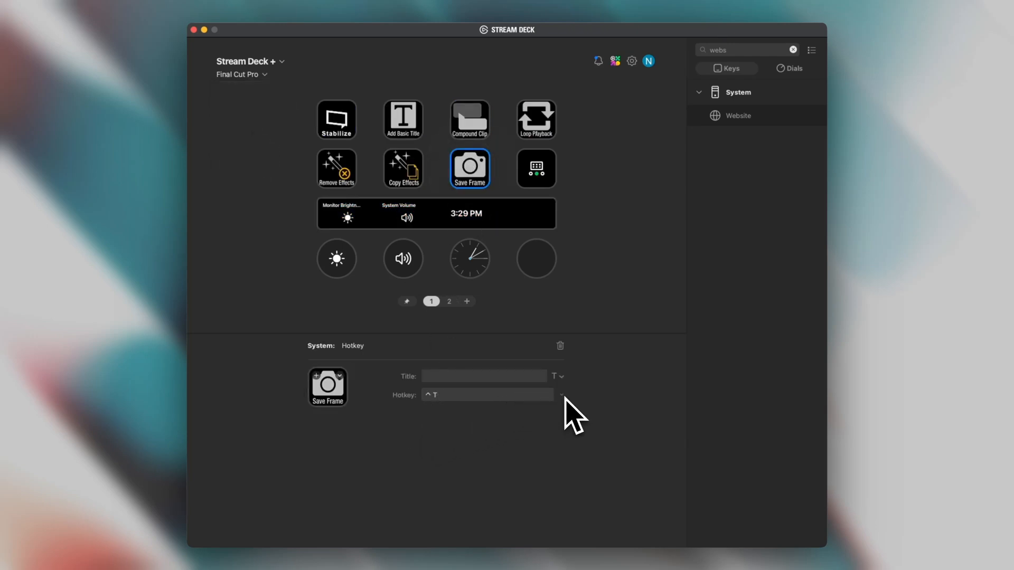
Step: Select the Copy Effects key to show its System: Hotkey properties
click(402, 169)
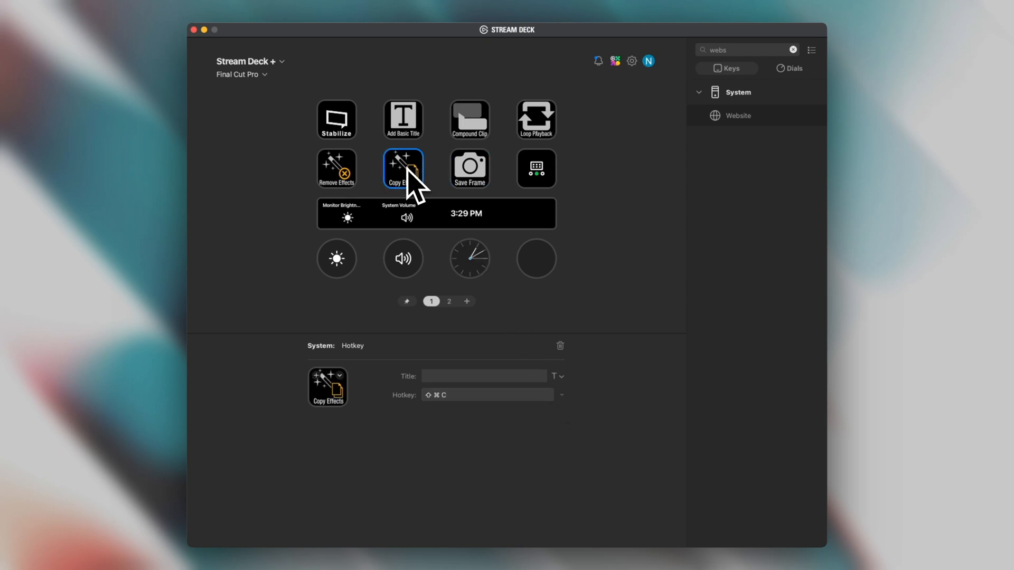